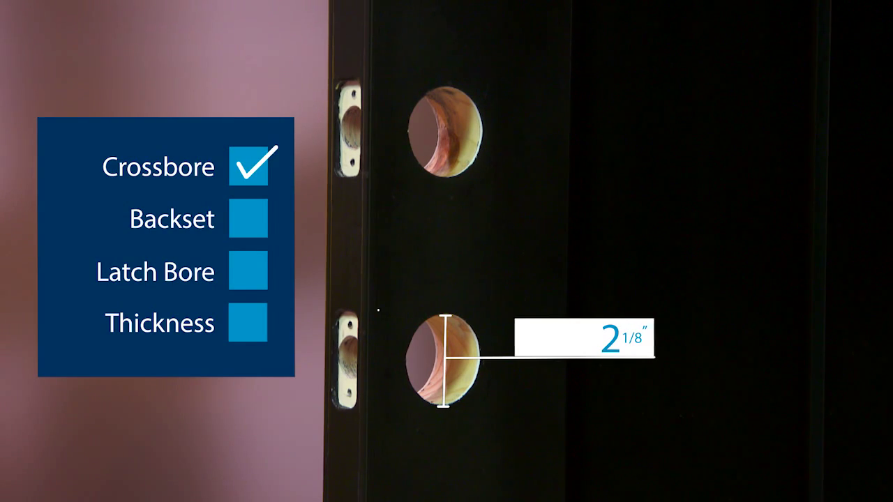
click(249, 218)
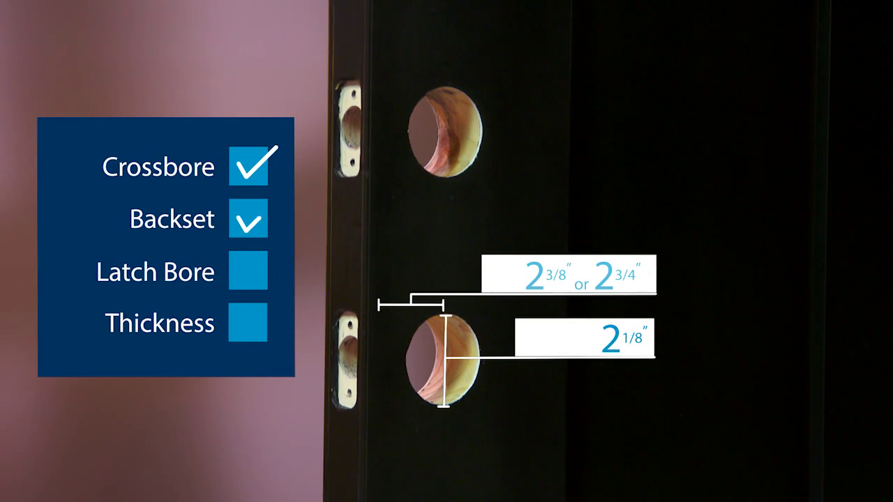